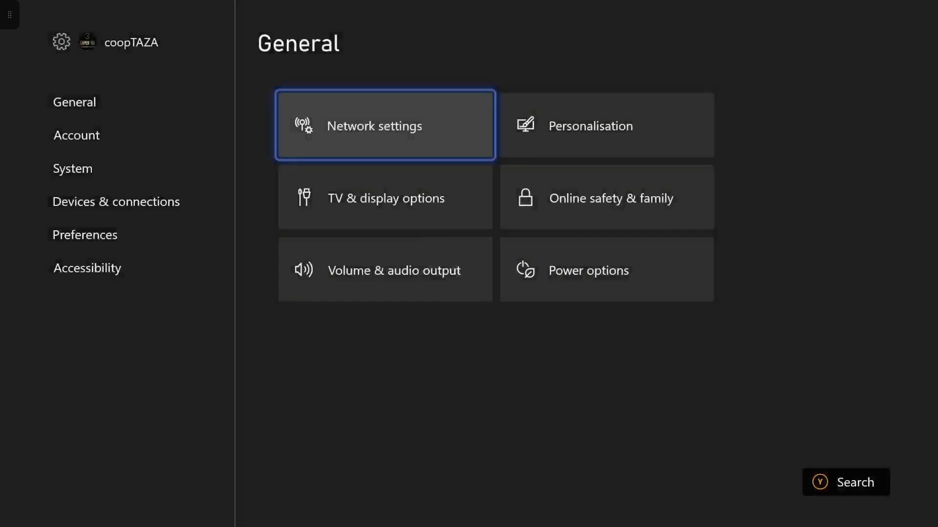
# Set the headset format to Windows Sonic for Headphones in Volume & audio output
pyautogui.press('Down')
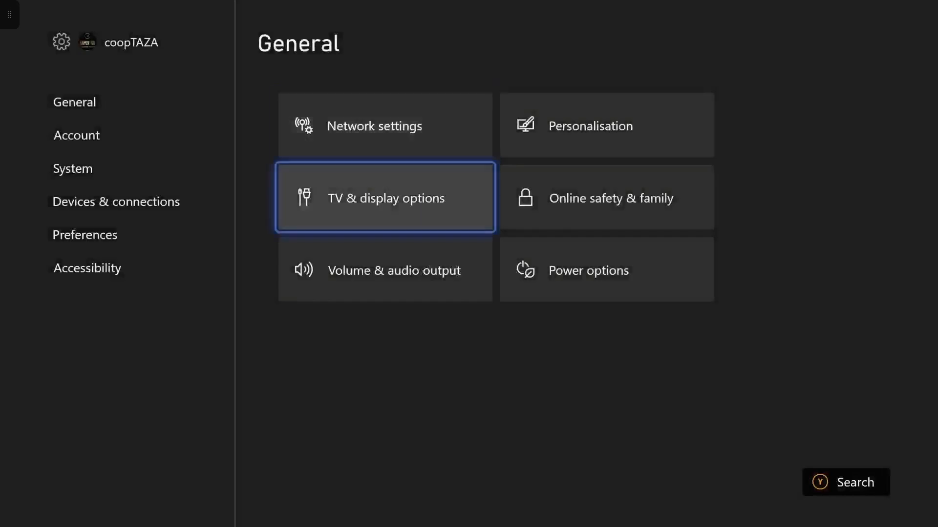
pyautogui.click(394, 270)
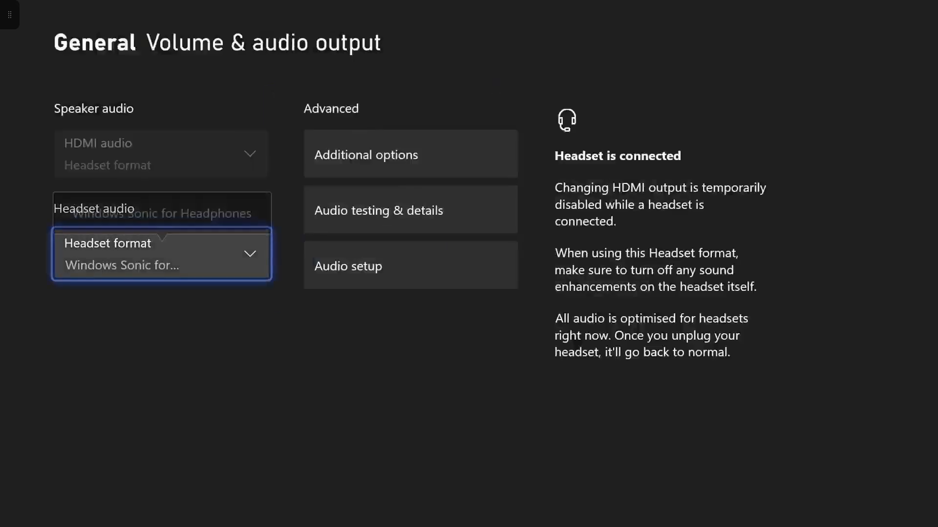
pyautogui.click(409, 264)
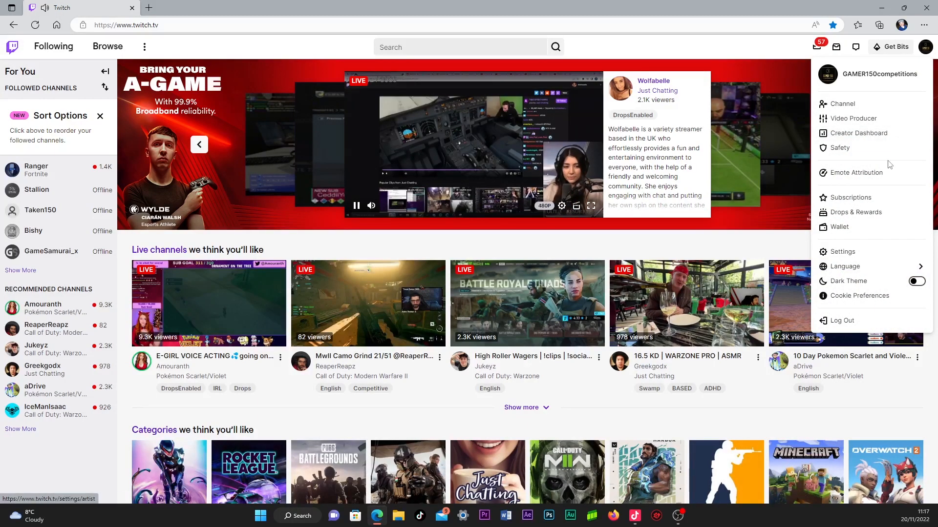
# Go to your own GAMER150competitions channel page with its live Call of Duty stream
pyautogui.click(842, 104)
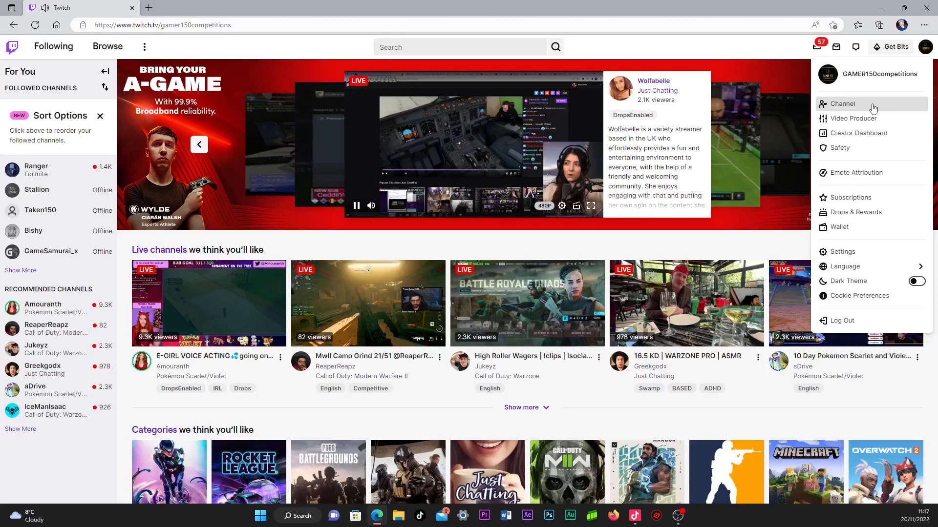
pyautogui.click(841, 104)
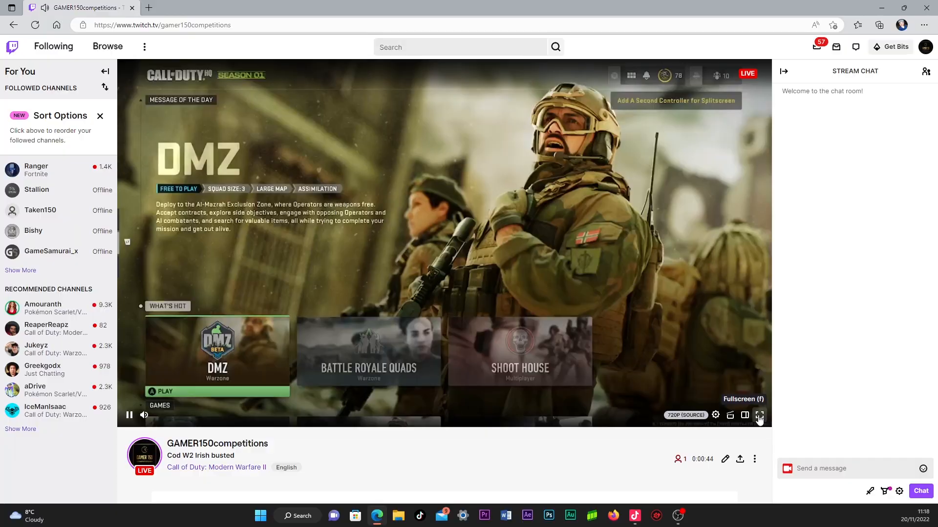
# Maximise the stream player and select the Fullscreen desktop scene showing the display capture
pyautogui.click(759, 415)
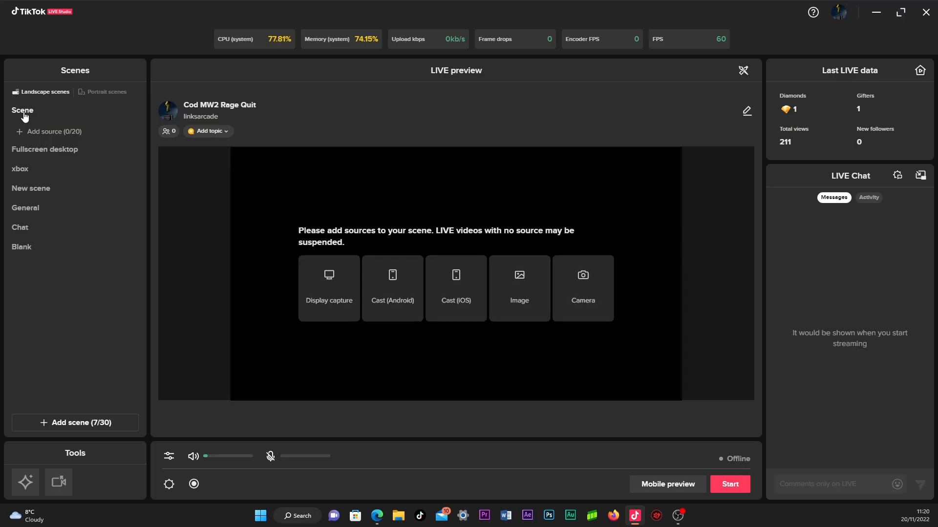
pyautogui.click(44, 148)
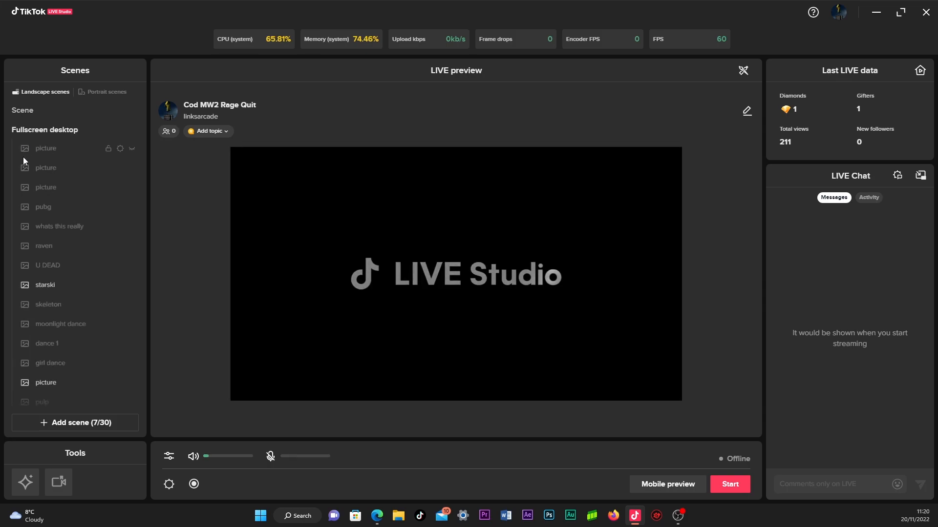
pyautogui.moveTo(48, 160)
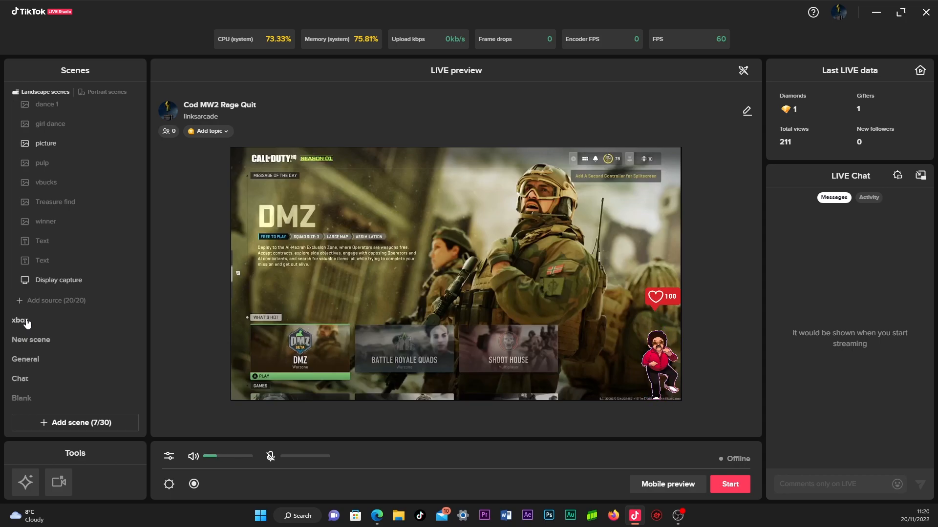
pyautogui.moveTo(161, 286)
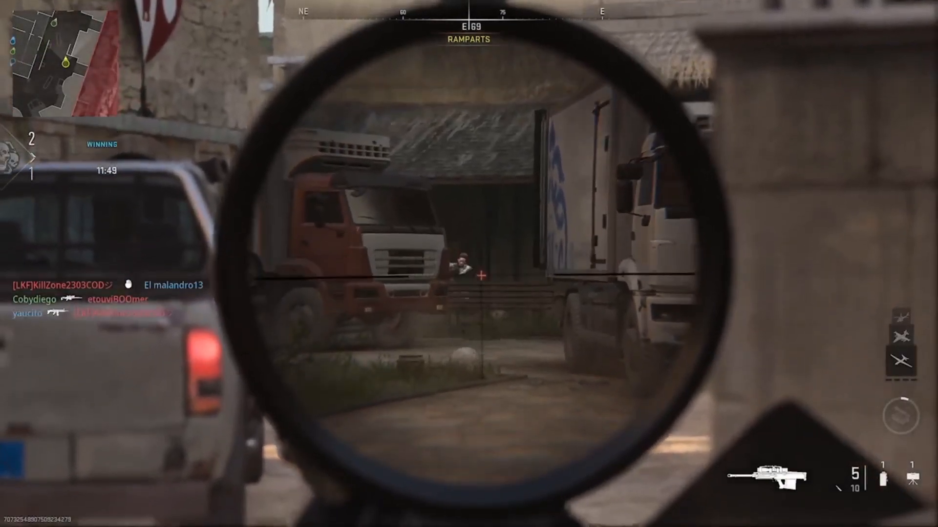
# Fire the sniper at the enemy behind the trucks for a one-shot kill
pyautogui.click(480, 275)
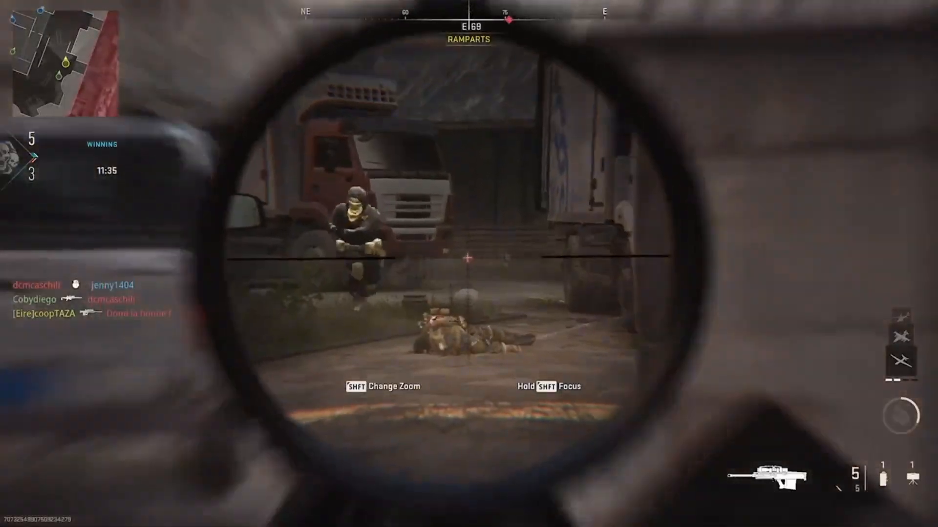
pyautogui.click(469, 264)
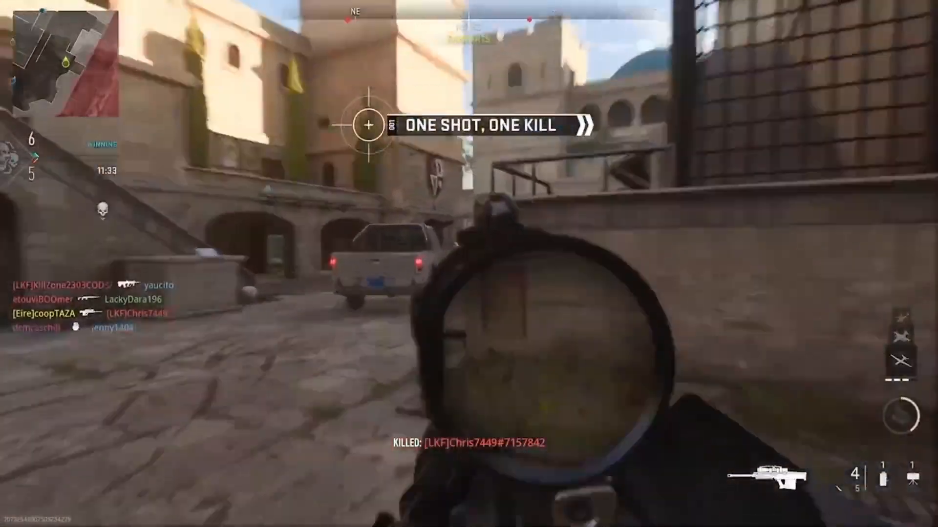